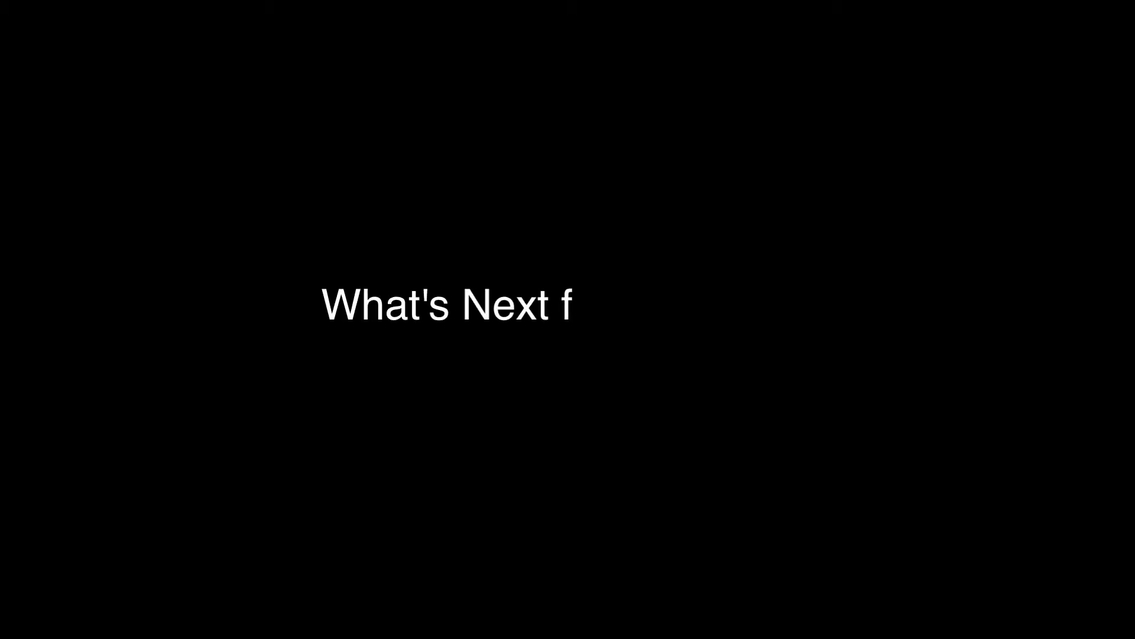
type("or Eduware?")
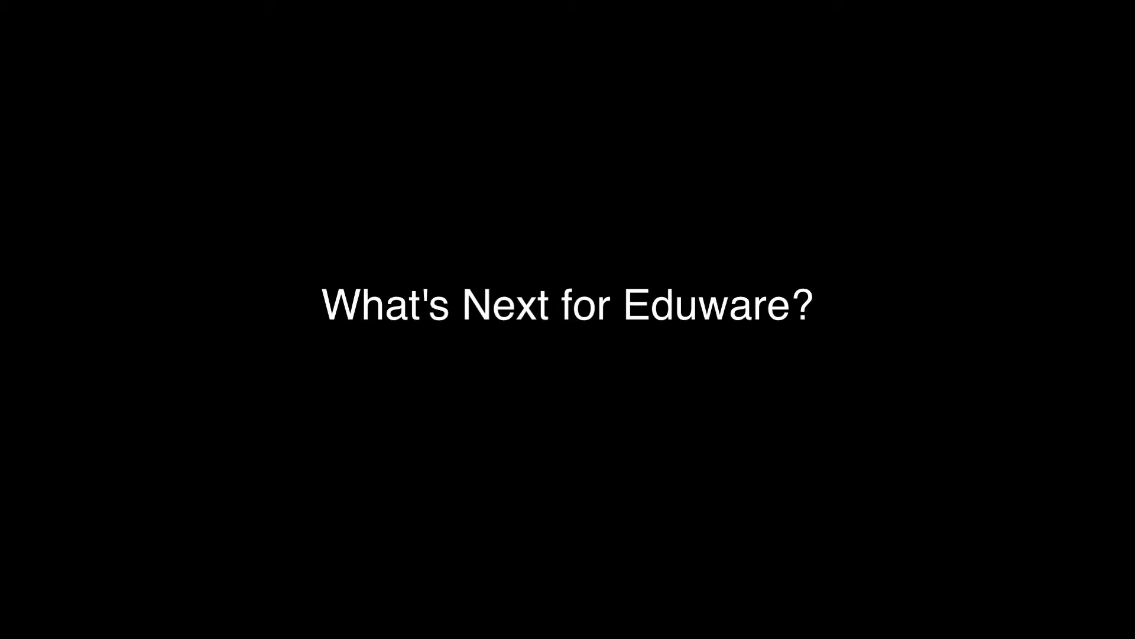